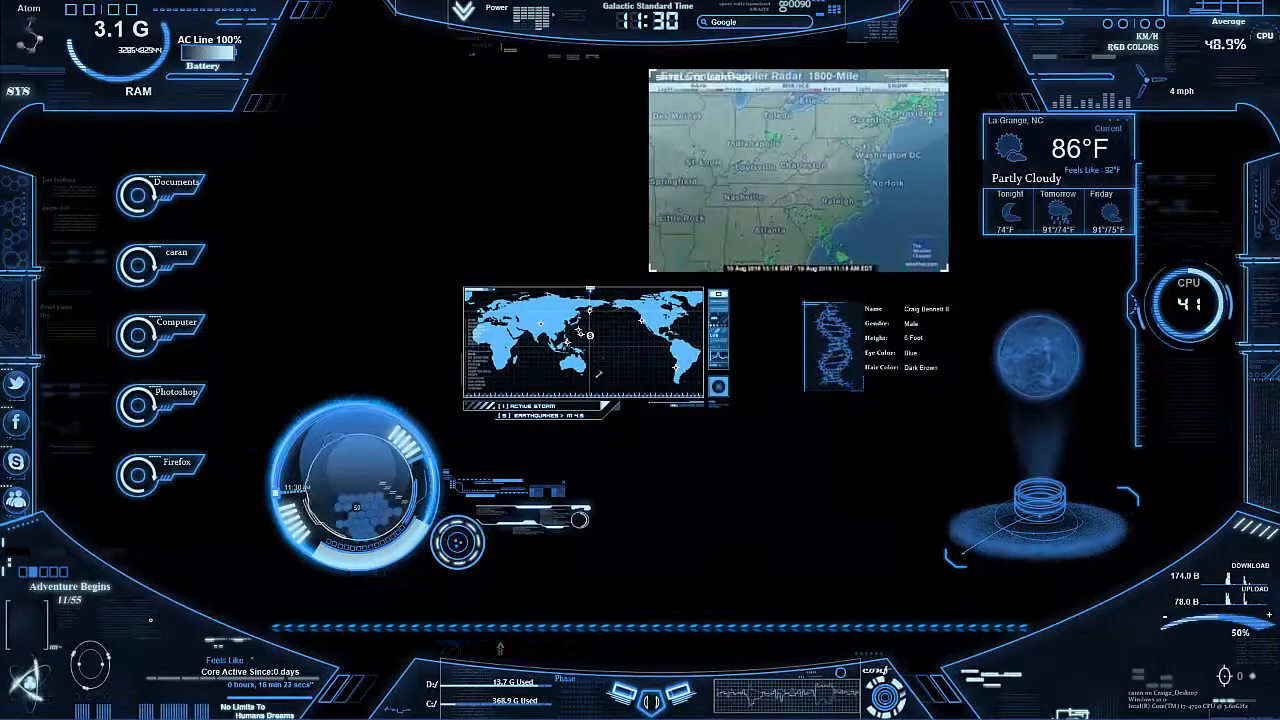
- Launch Computer Management and show the Services list under Services and Applications
click(10, 707)
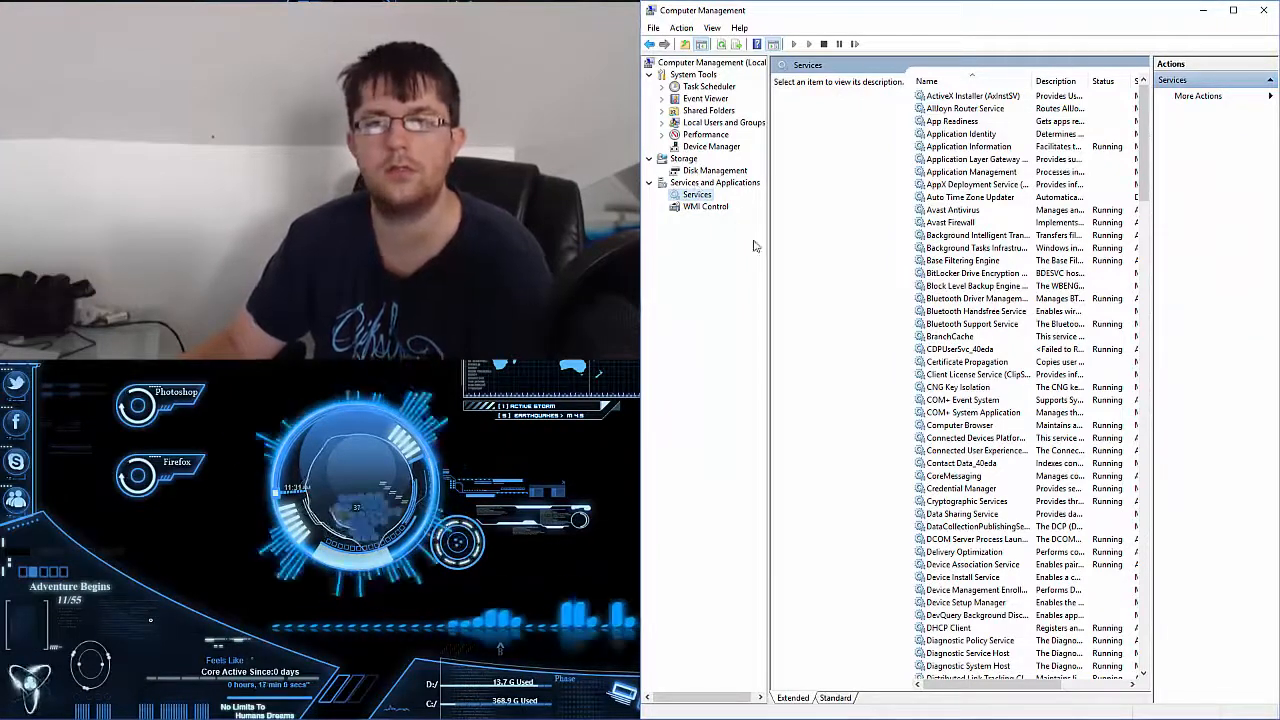
mouse_move(769, 295)
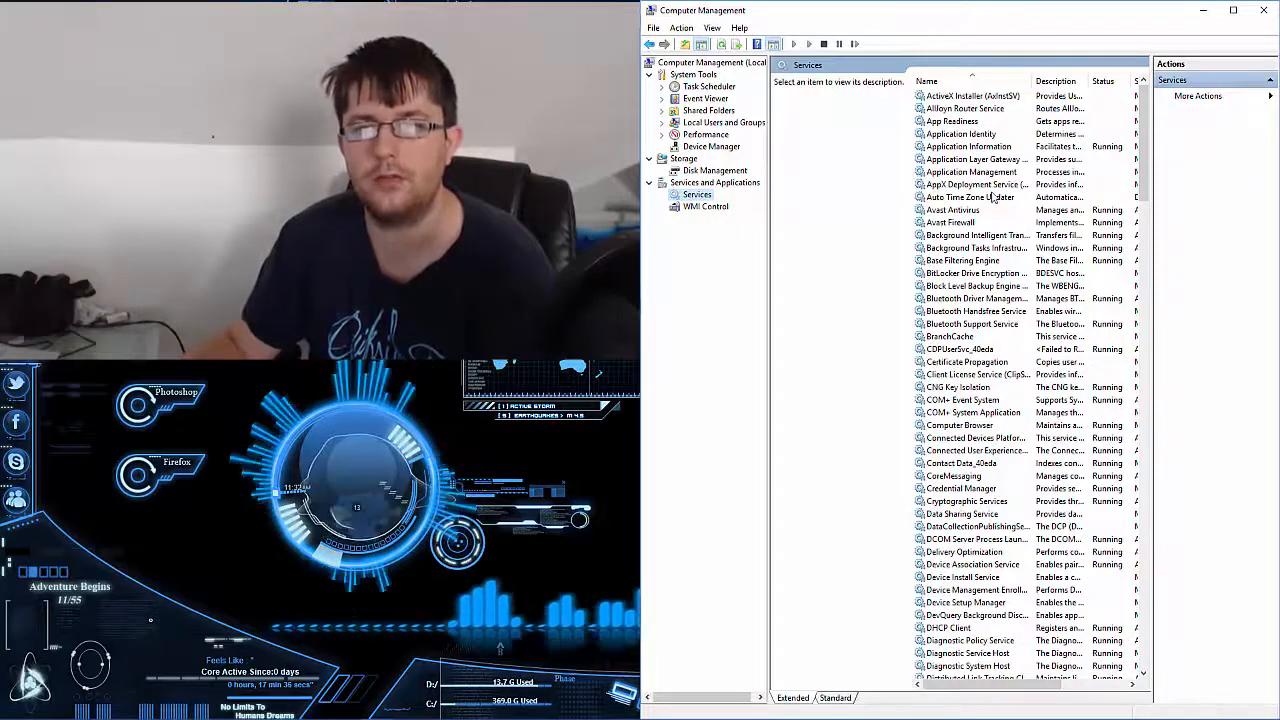
- Glance at Function Discovery Provider Host, then return to the stopped Fax service's description
scroll(down, 3)
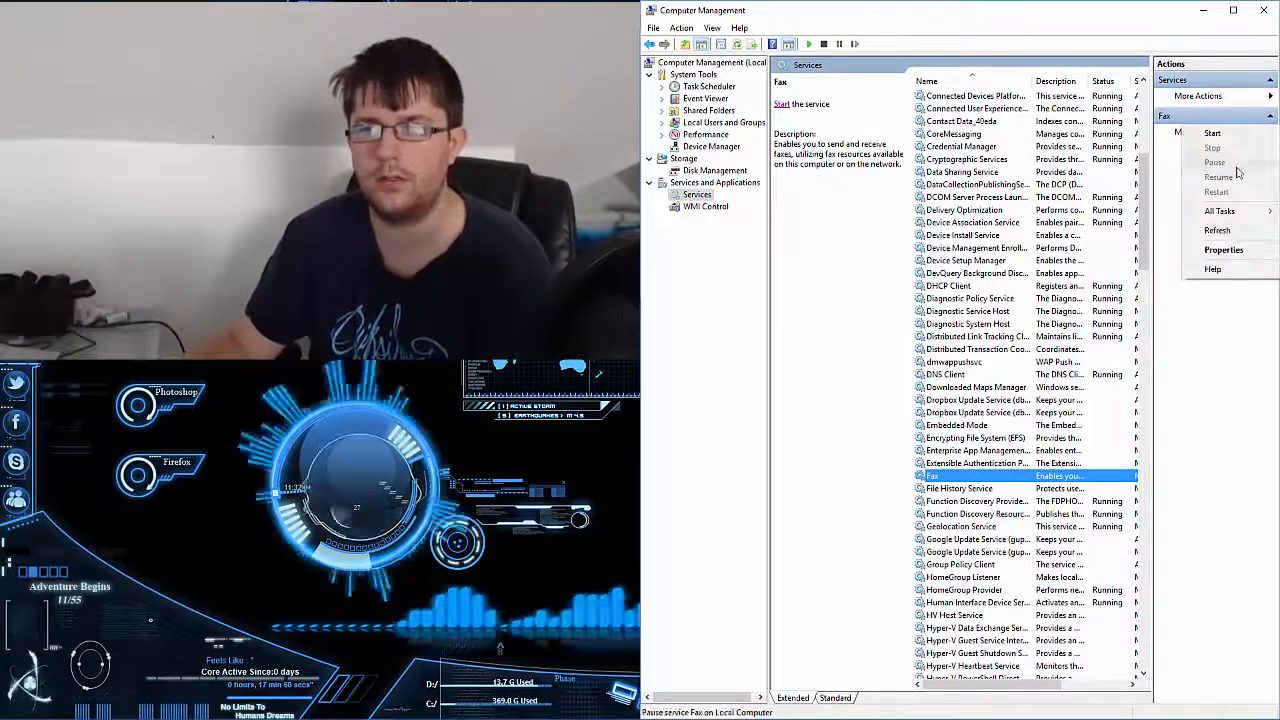
click(1022, 589)
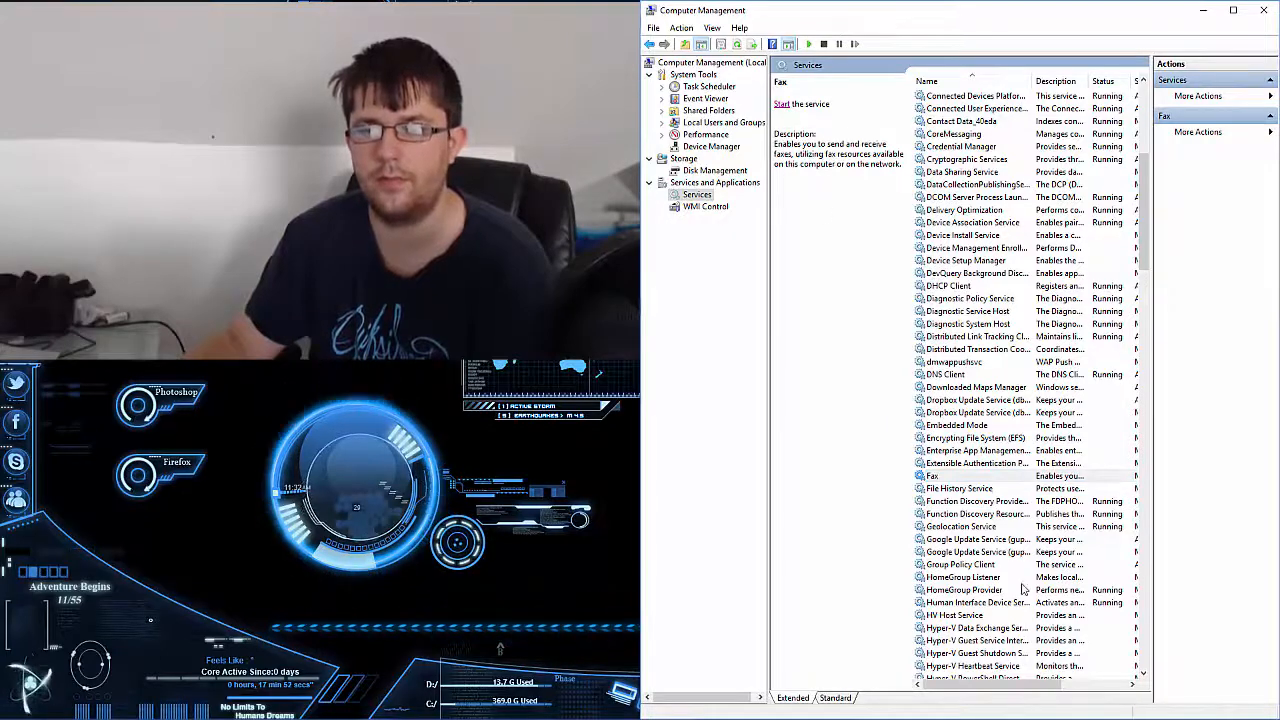
click(975, 501)
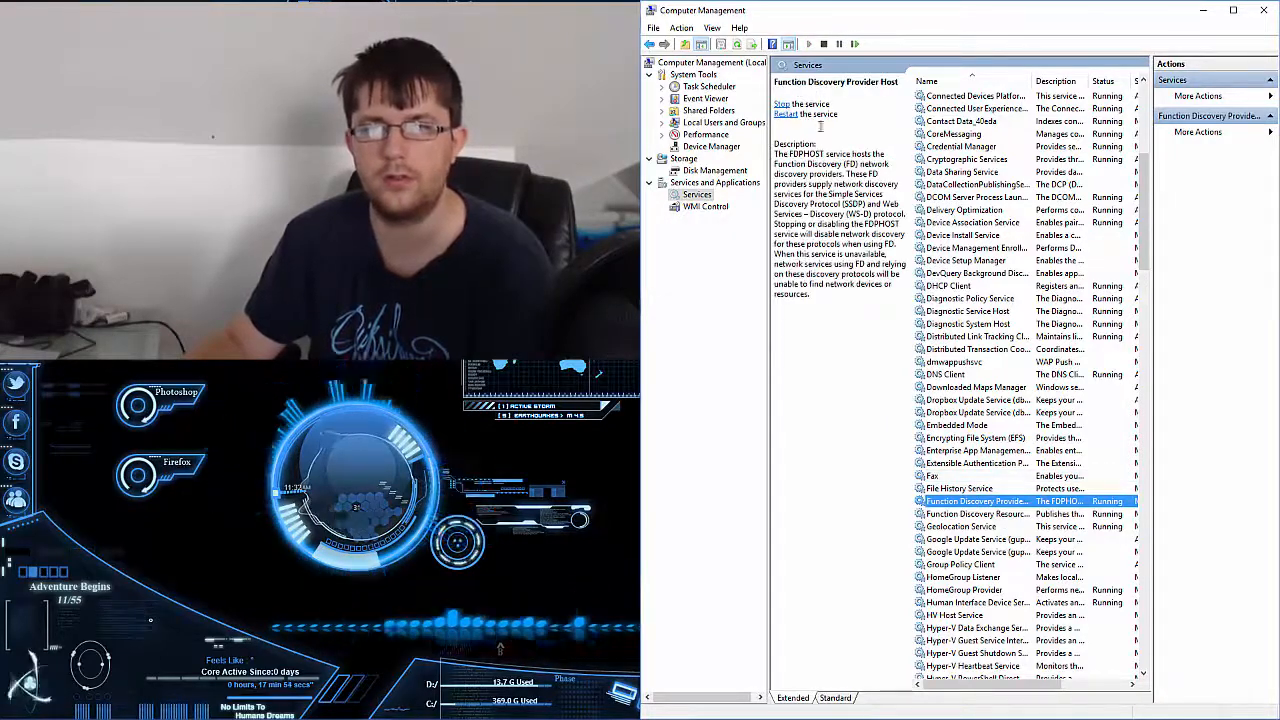
click(933, 475)
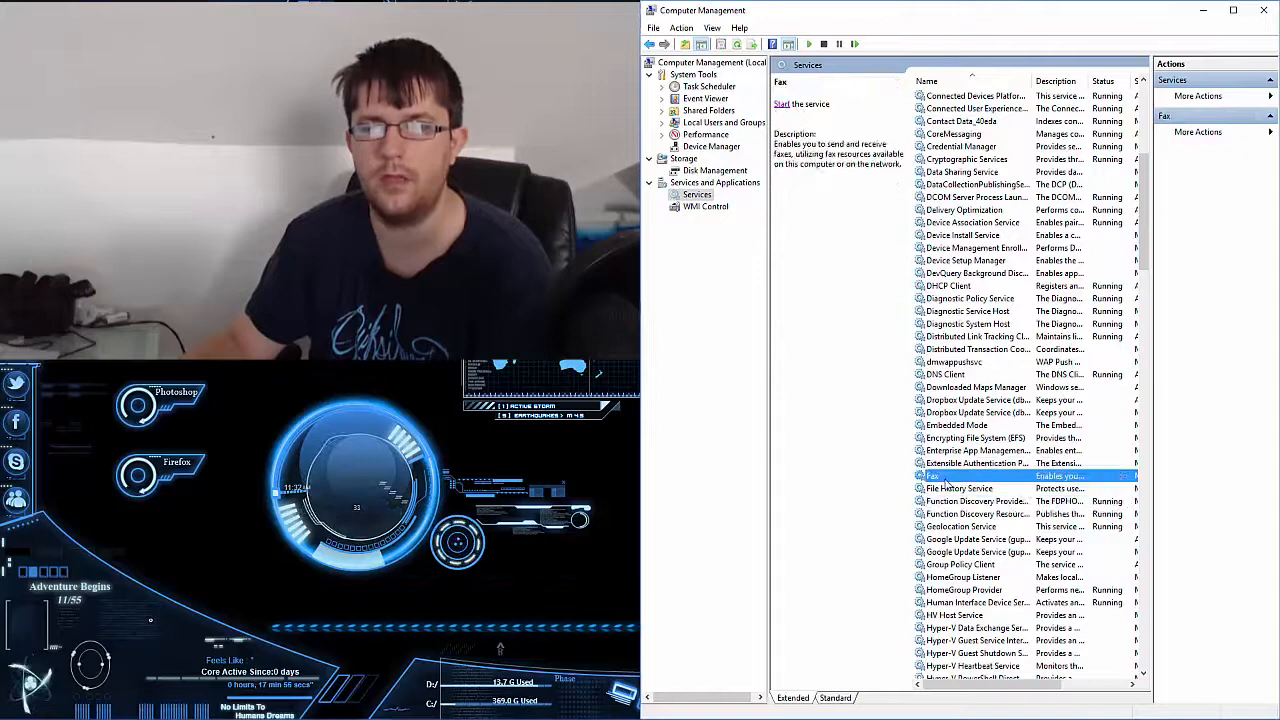
double_click(935, 475)
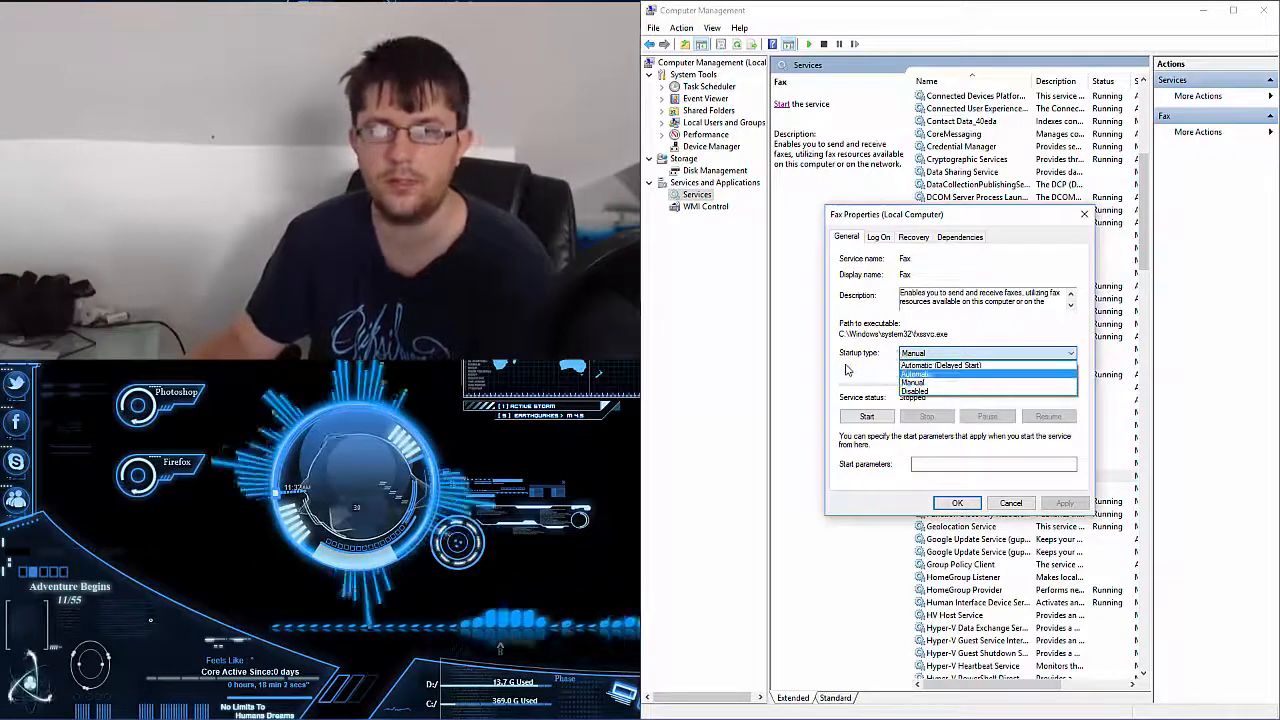
click(912, 382)
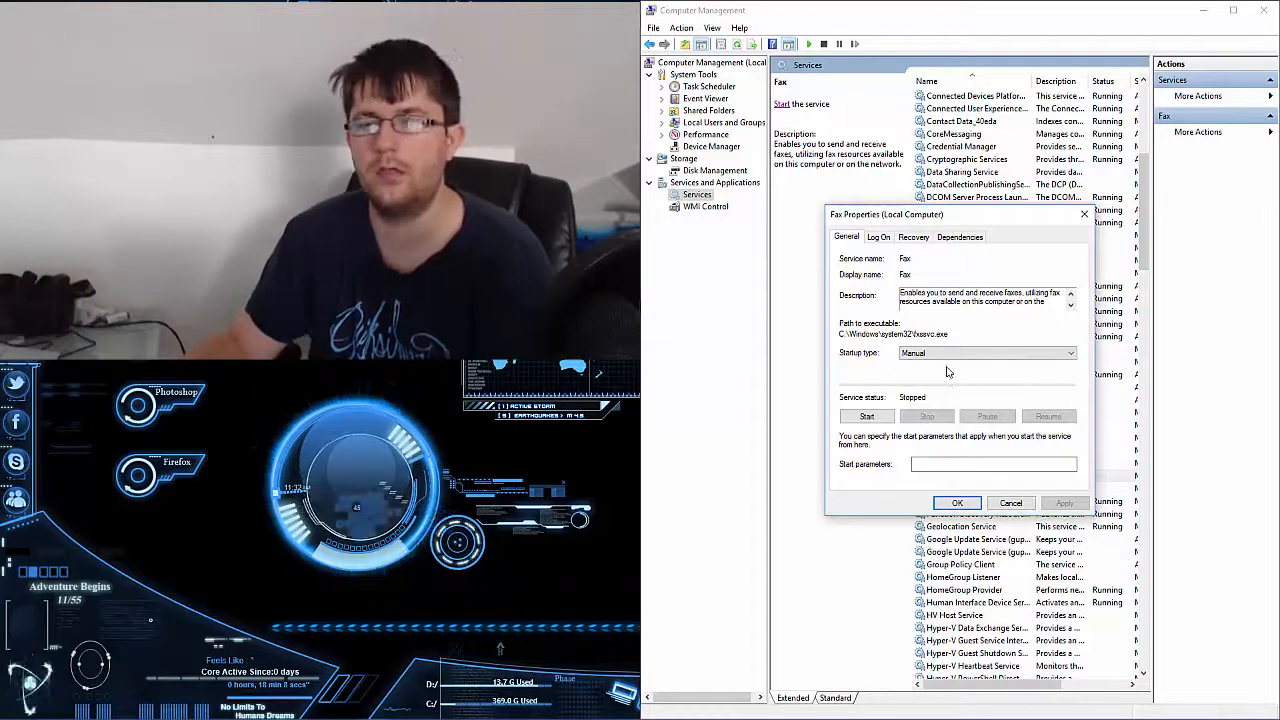
click(878, 237)
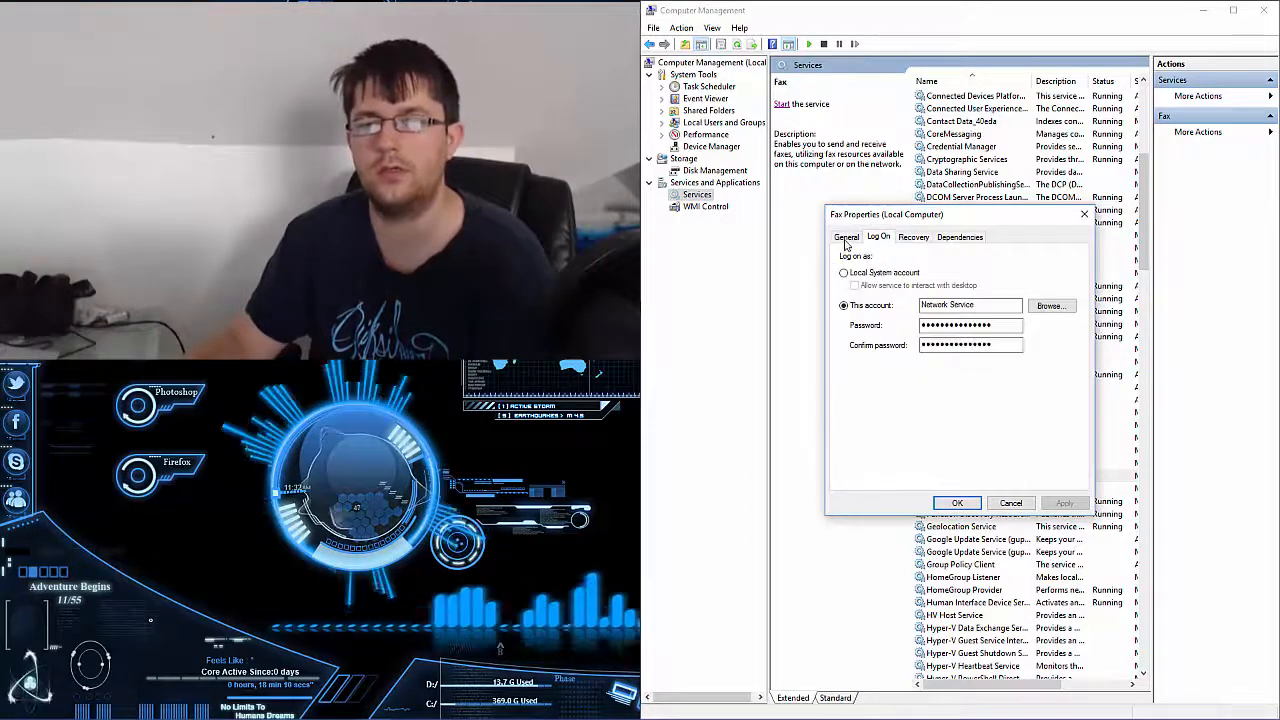
click(846, 237)
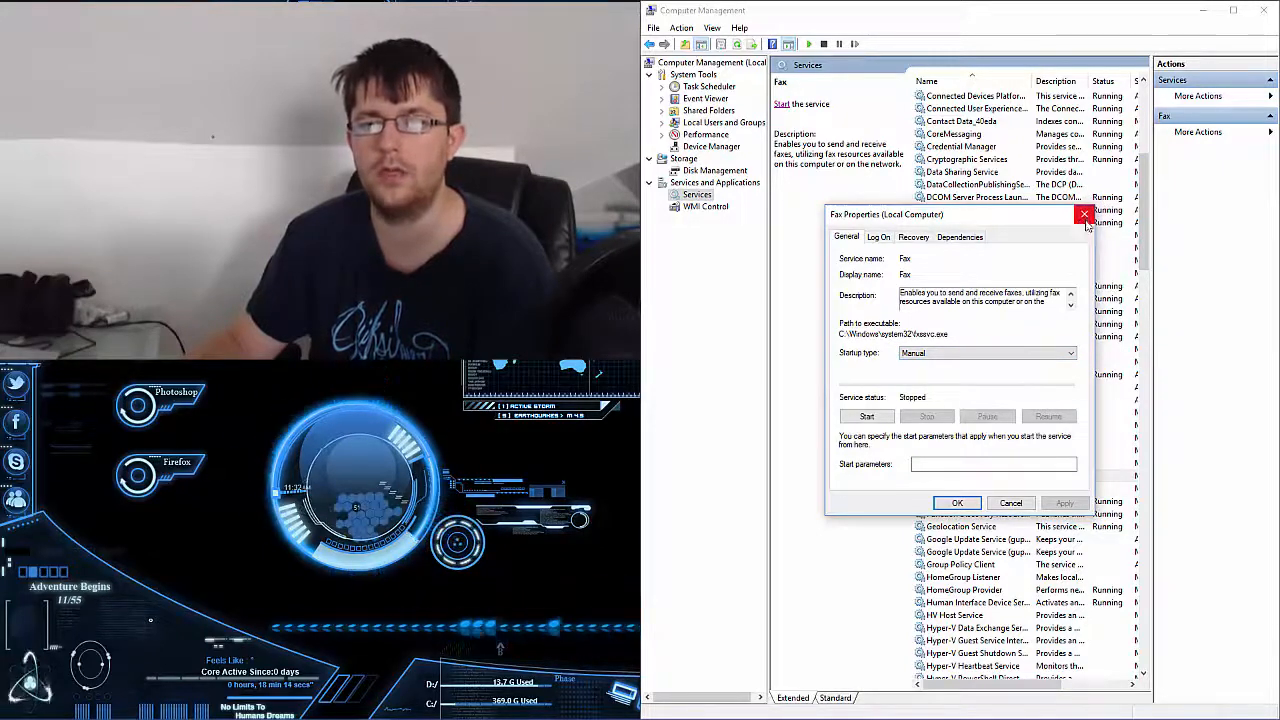
click(1085, 214)
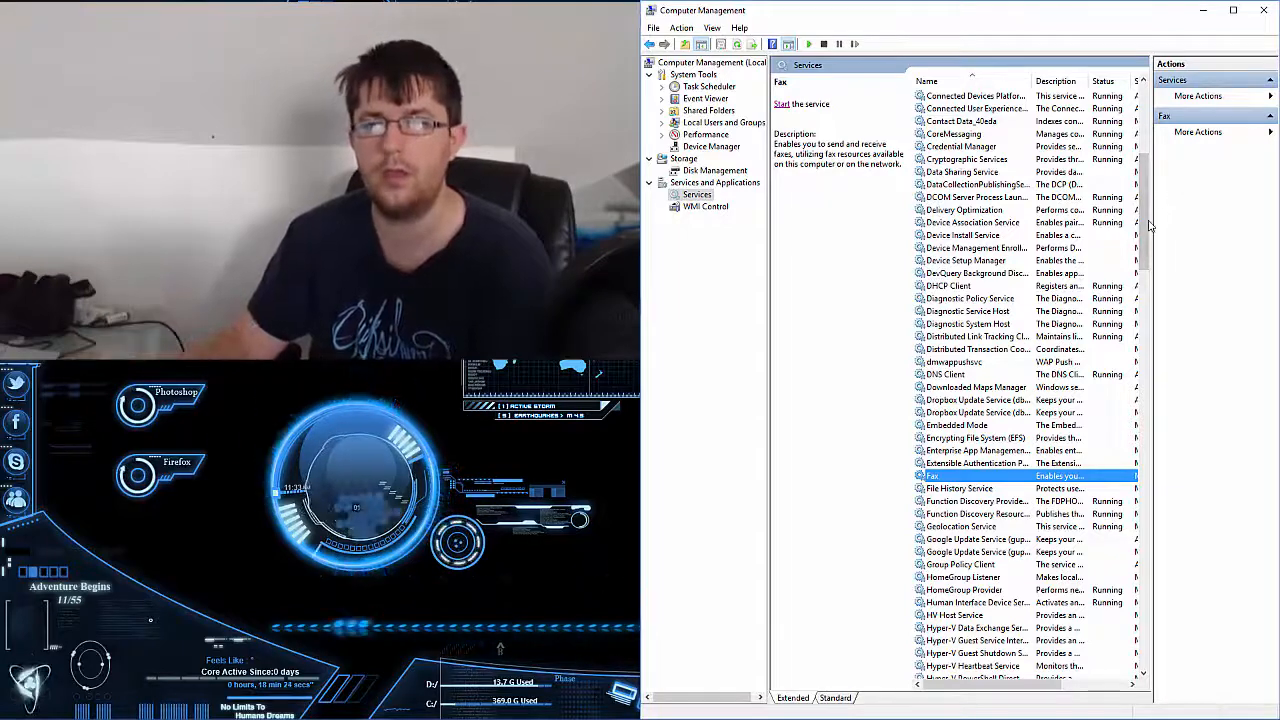
- Try Disabled then Manual startup for Hyper-V Data Exchange Service, closing without applying
scroll(down, 3)
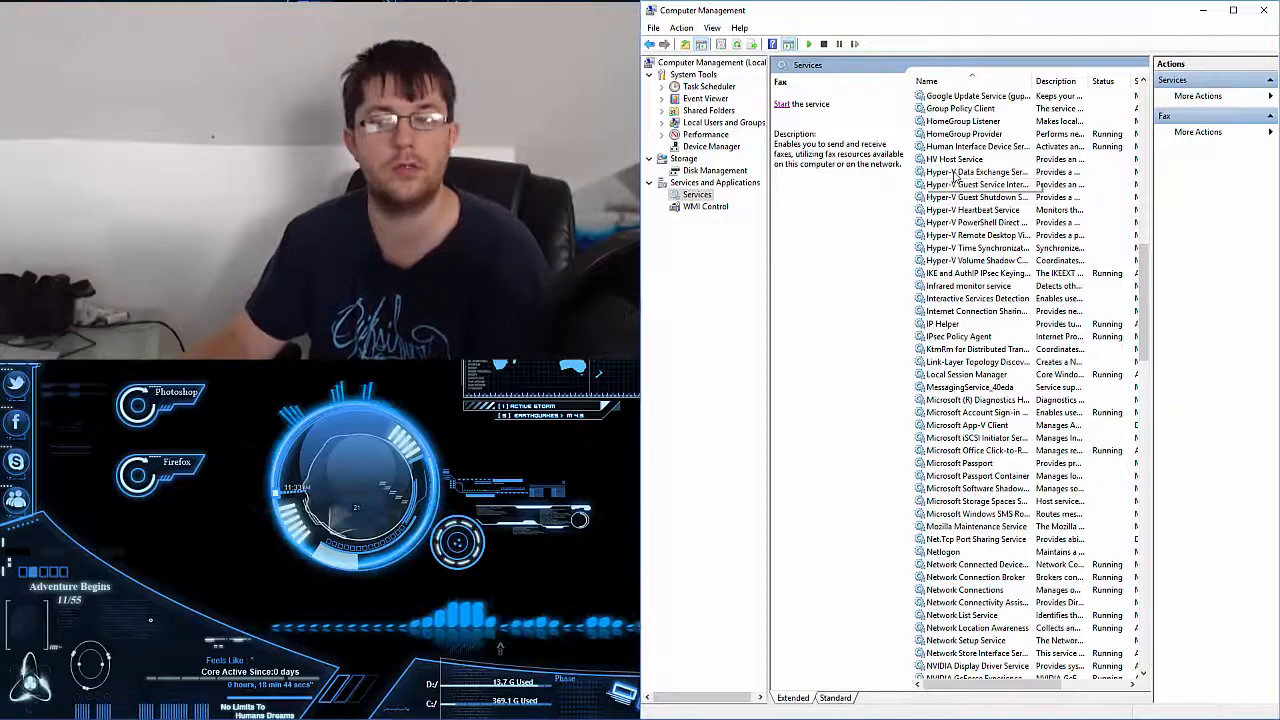
double_click(975, 171)
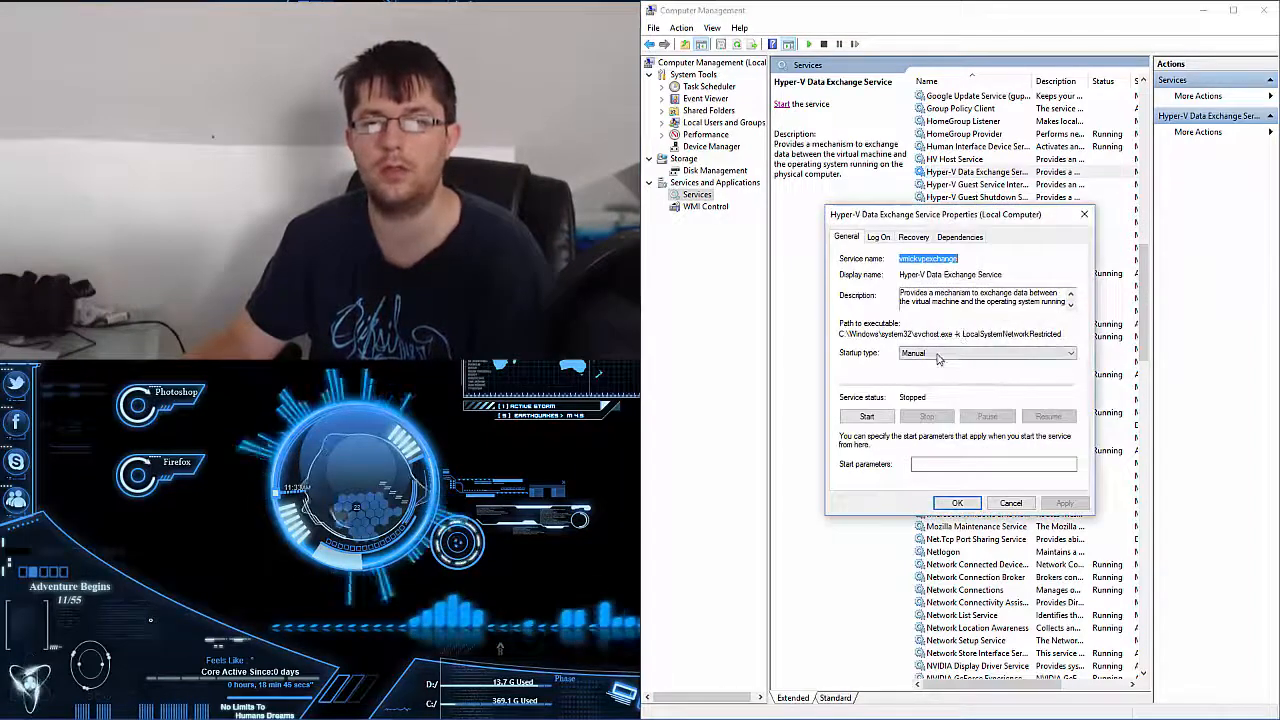
click(1071, 352)
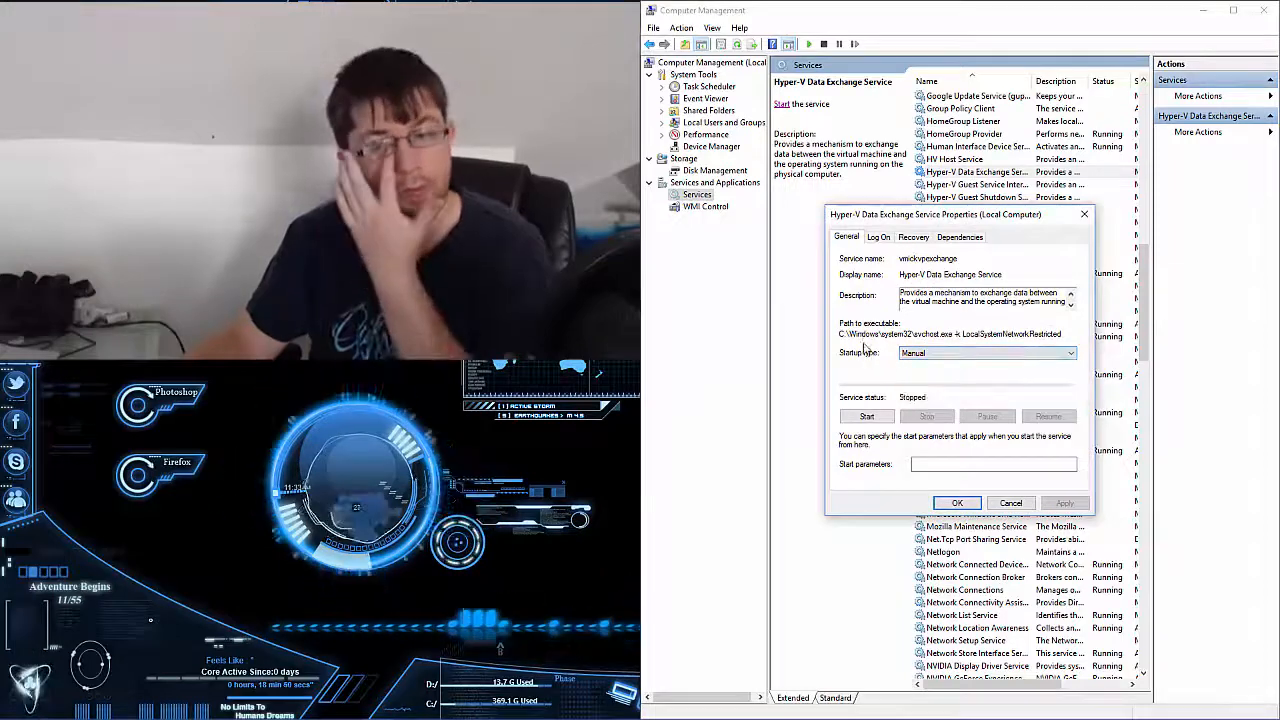
click(1070, 352)
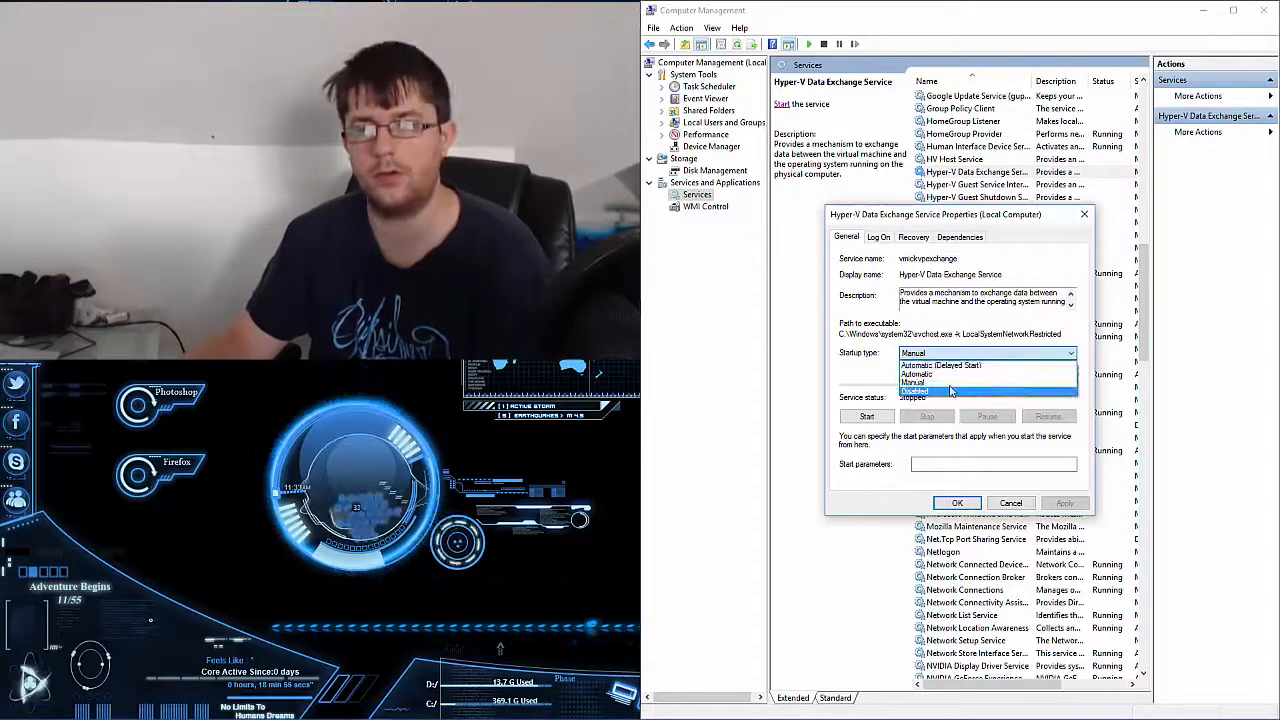
click(915, 390)
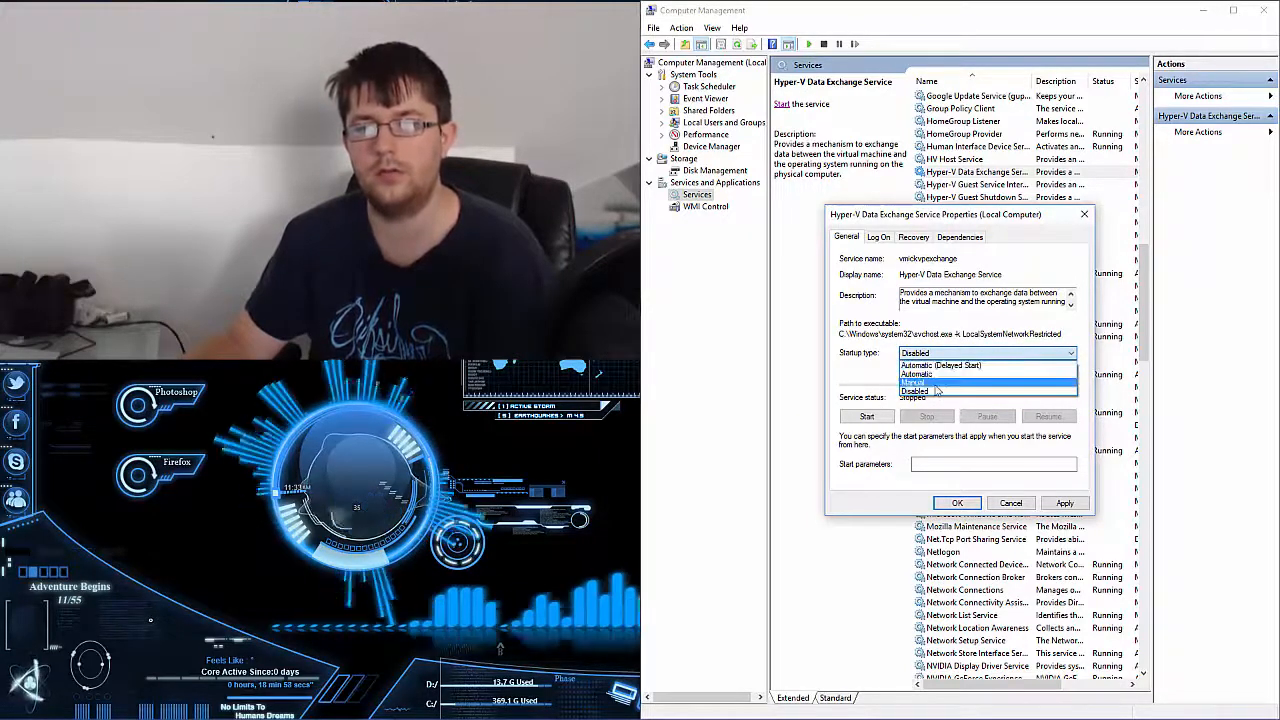
click(913, 382)
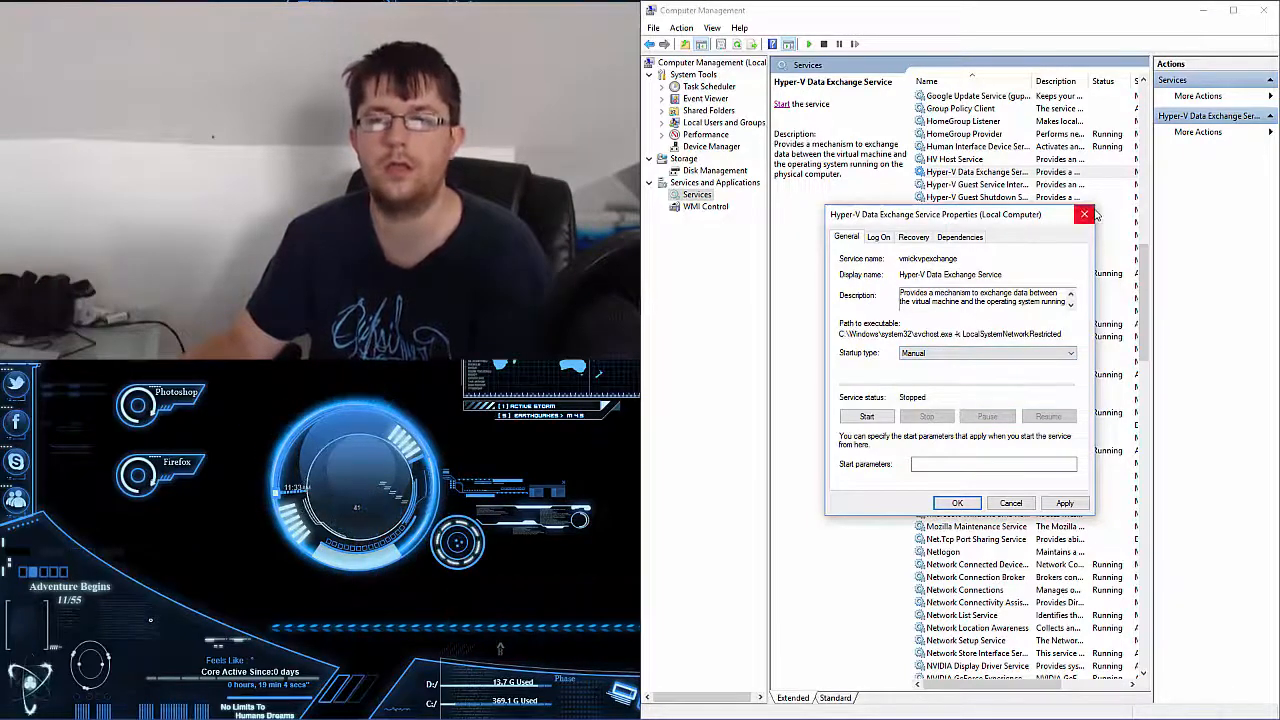
click(1084, 214)
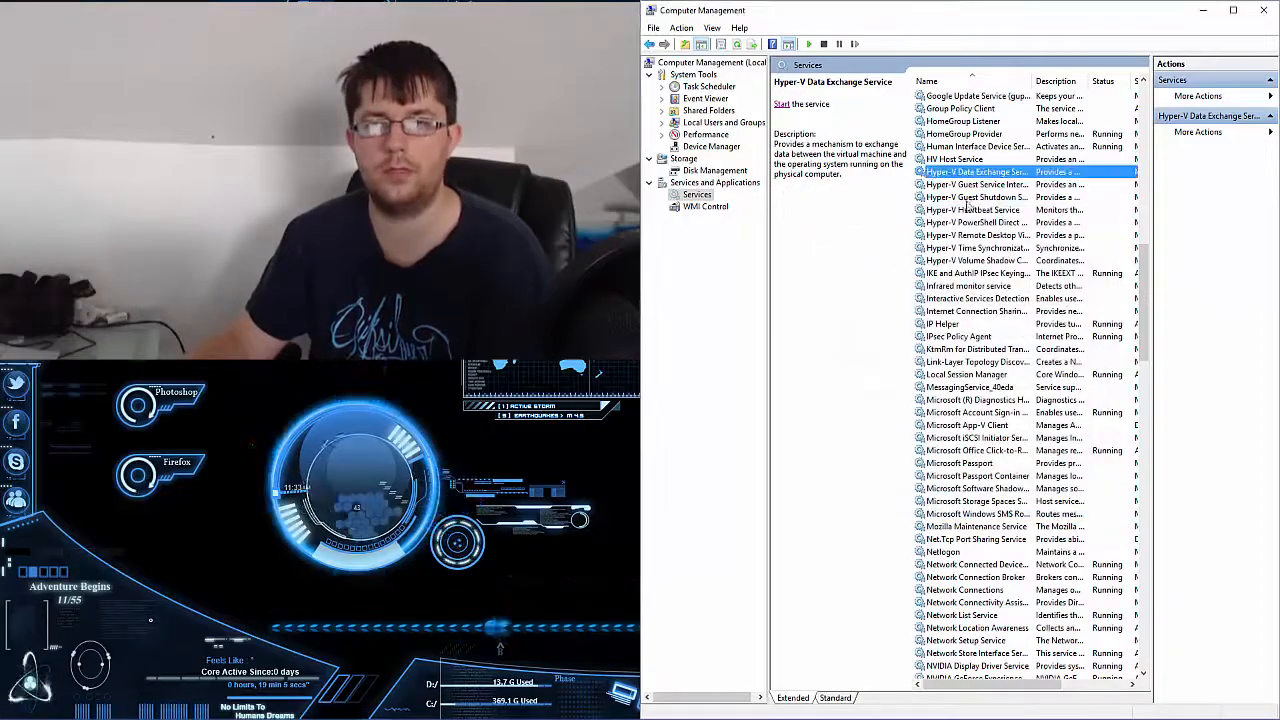
- Browse Google Update and Geolocation services, then show the Task Scheduler summary of 84 active tasks
scroll(down, 3)
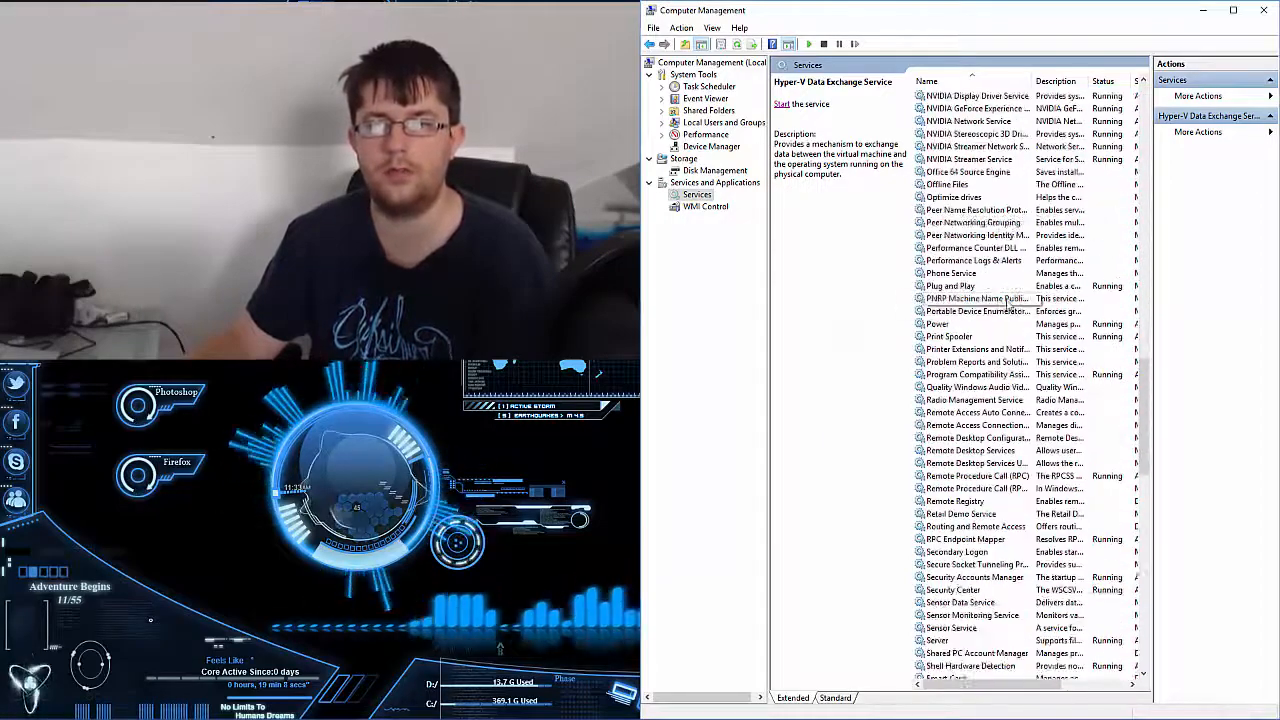
scroll(down, 3)
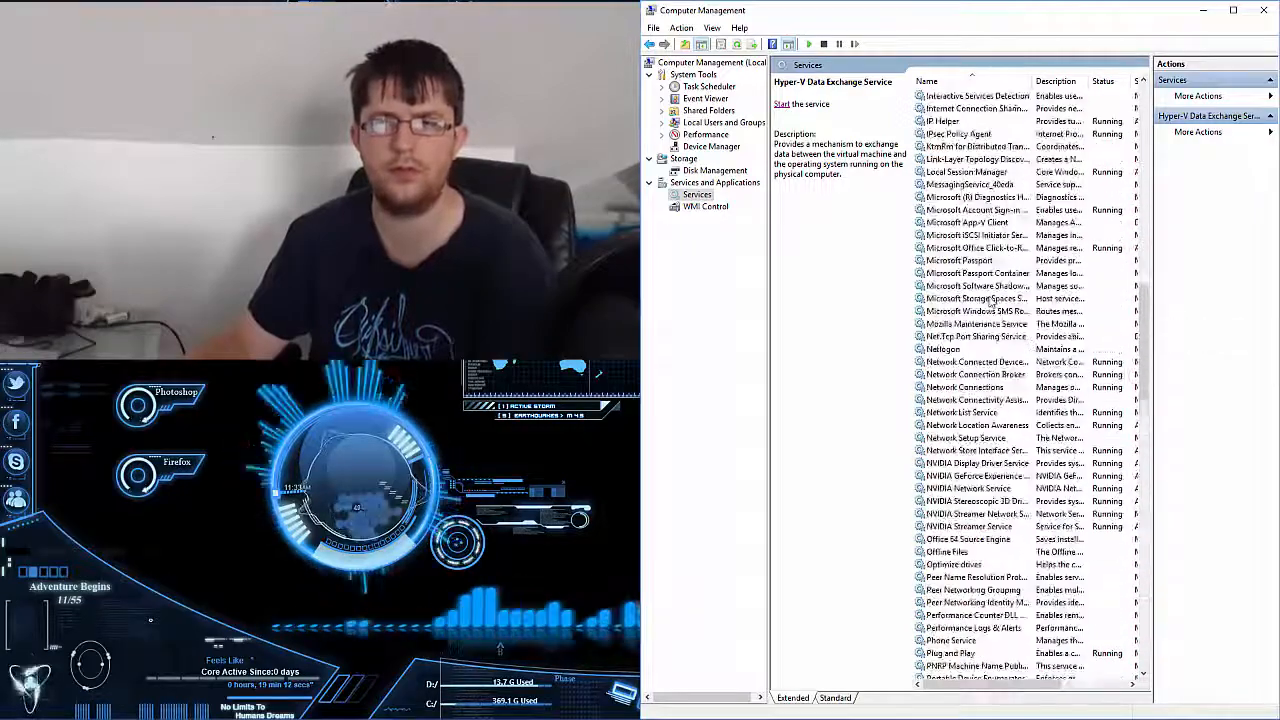
scroll(up, 3)
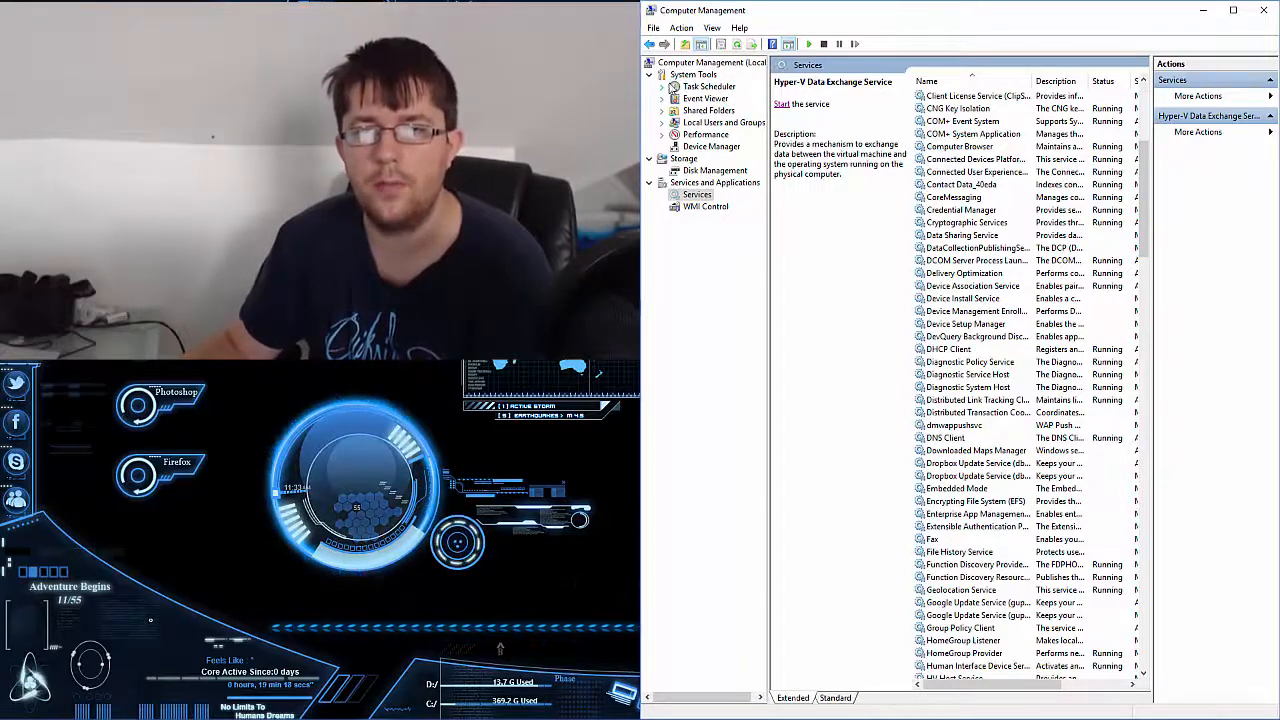
click(662, 86)
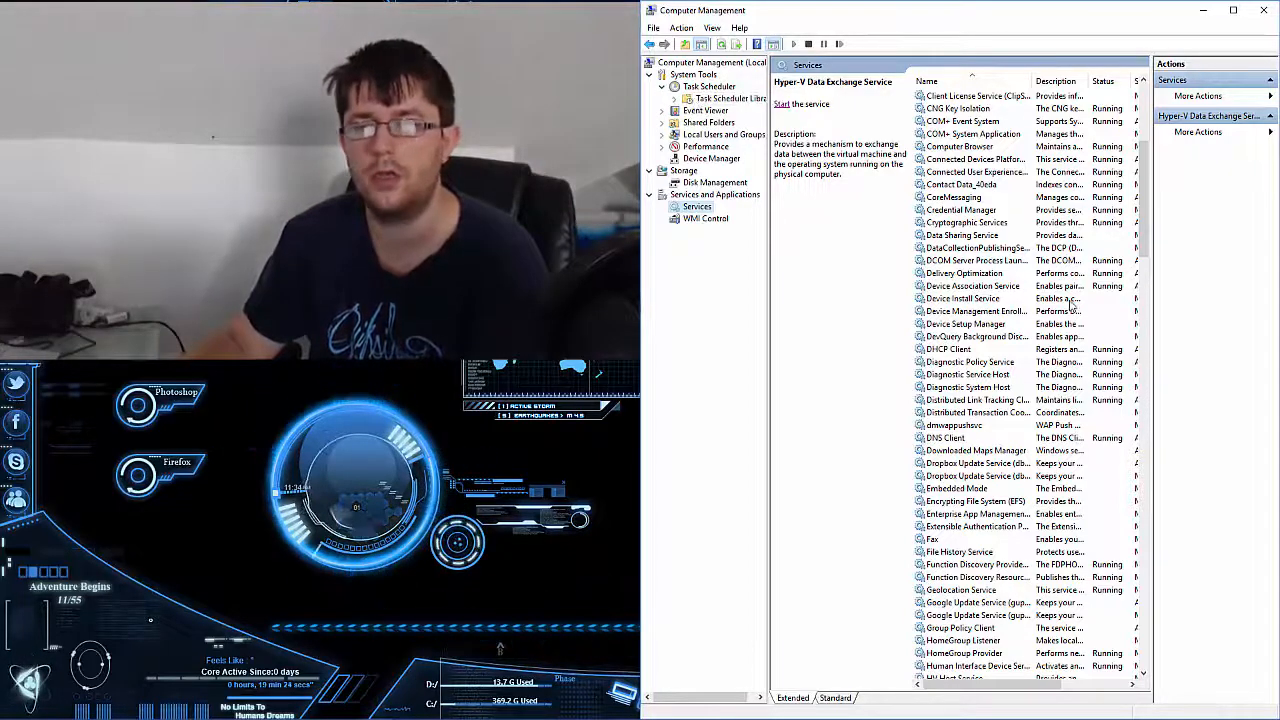
click(975, 602)
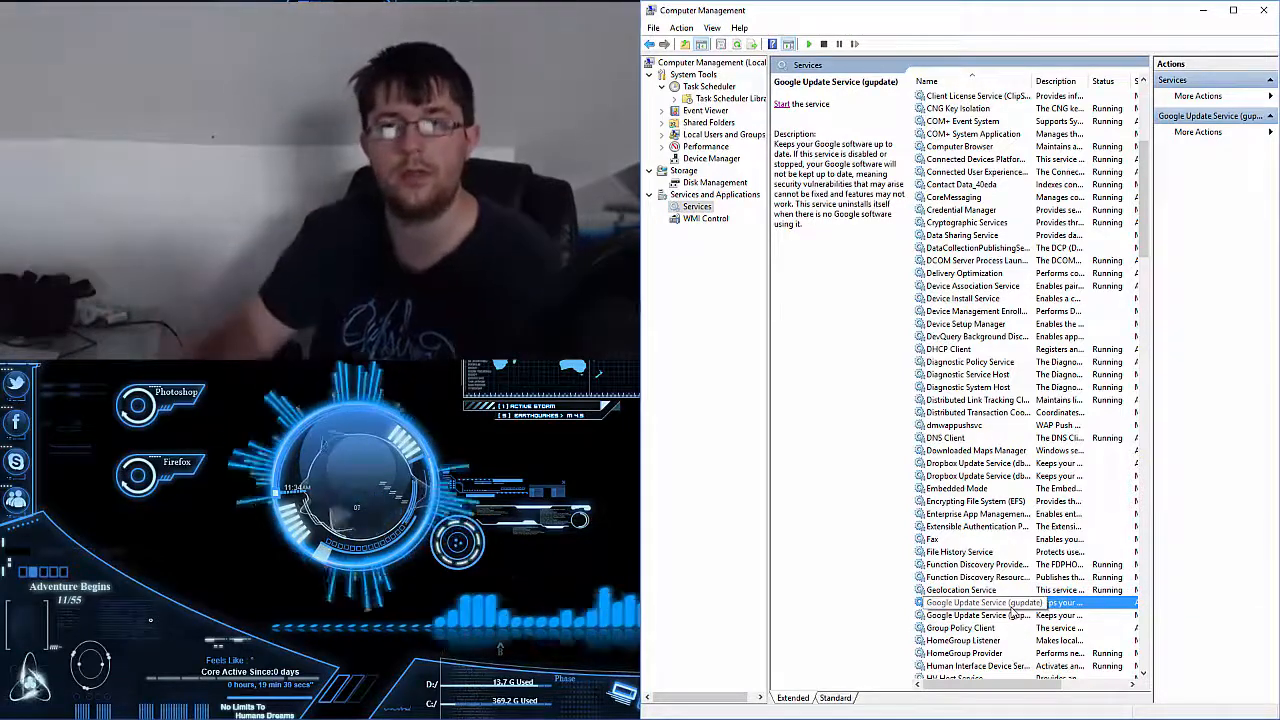
click(977, 602)
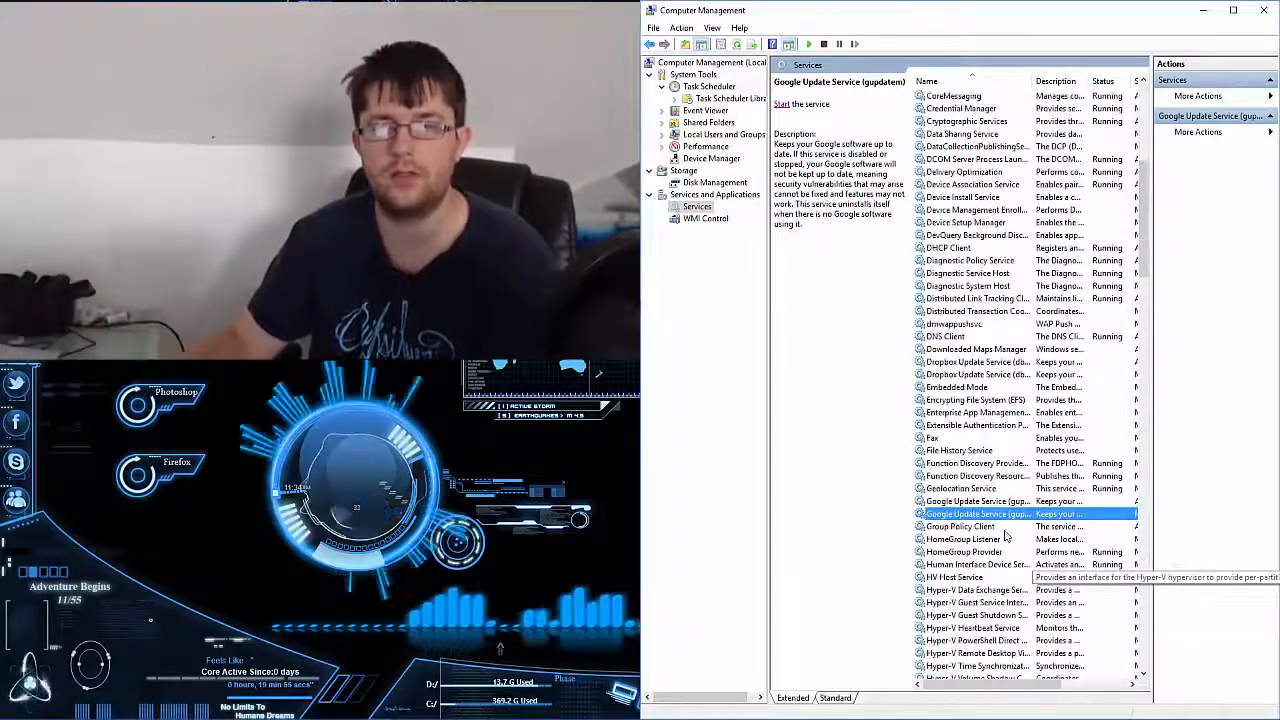
scroll(down, 3)
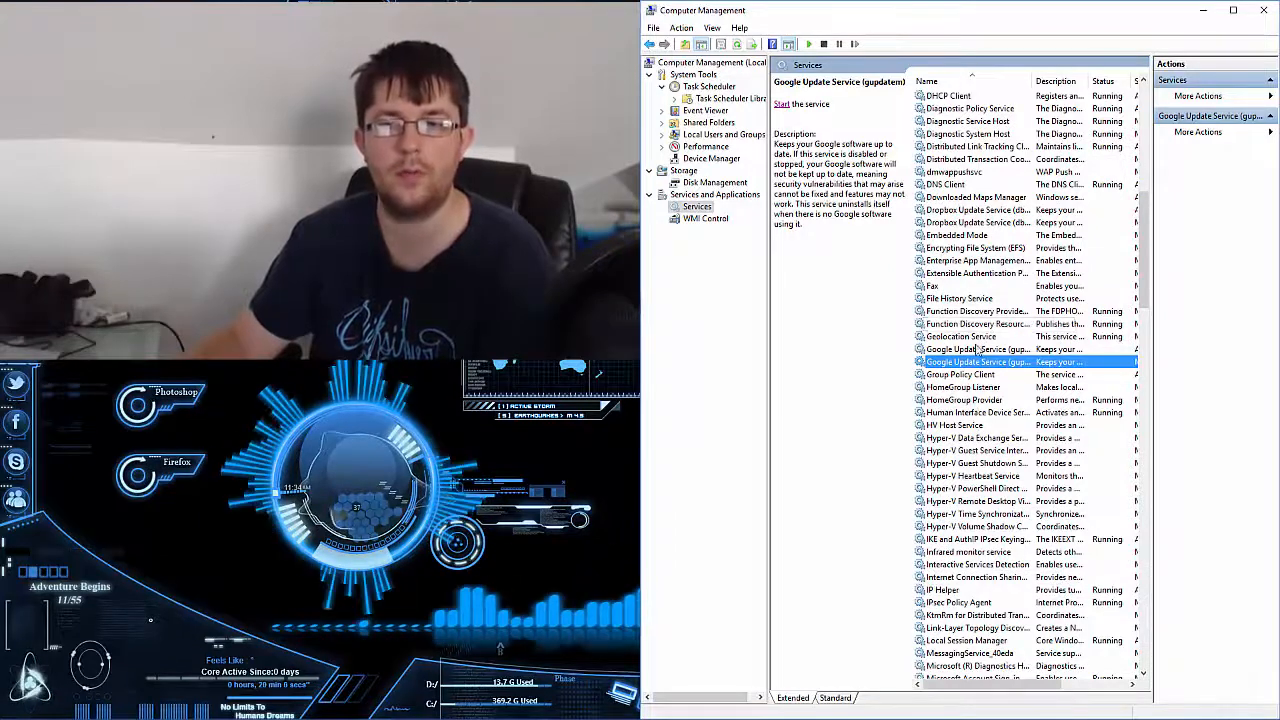
click(962, 336)
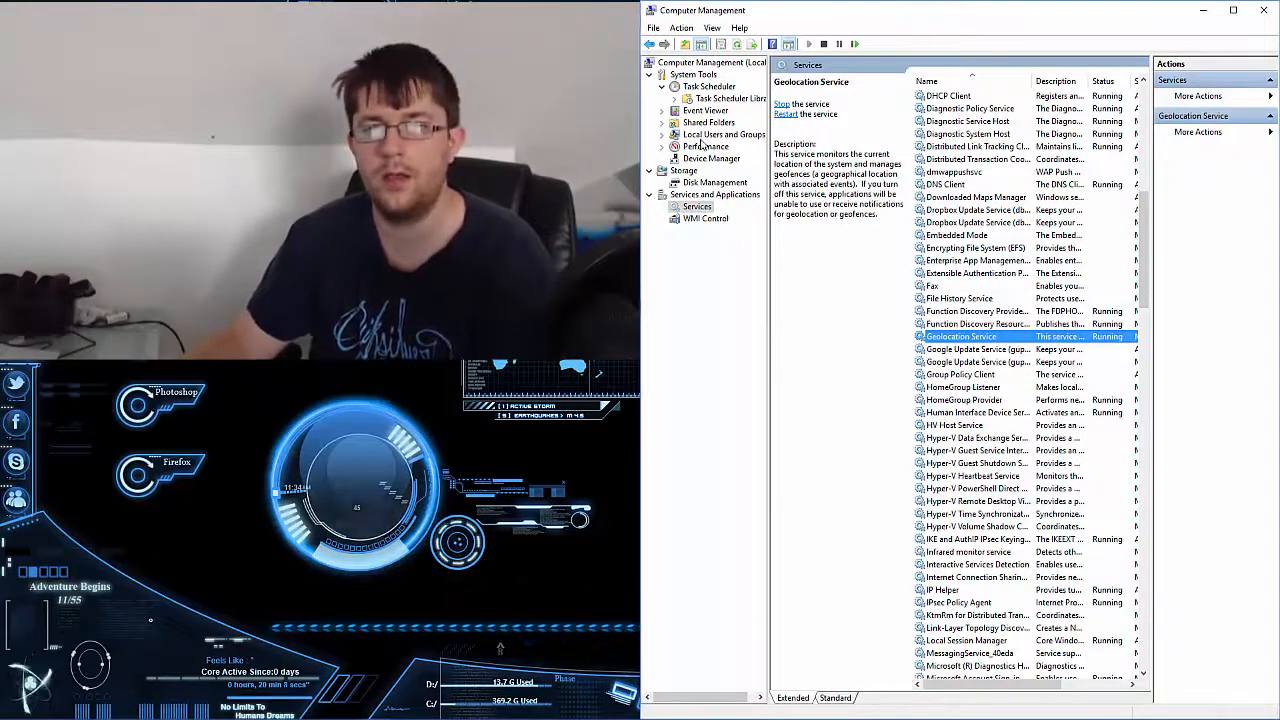
click(709, 86)
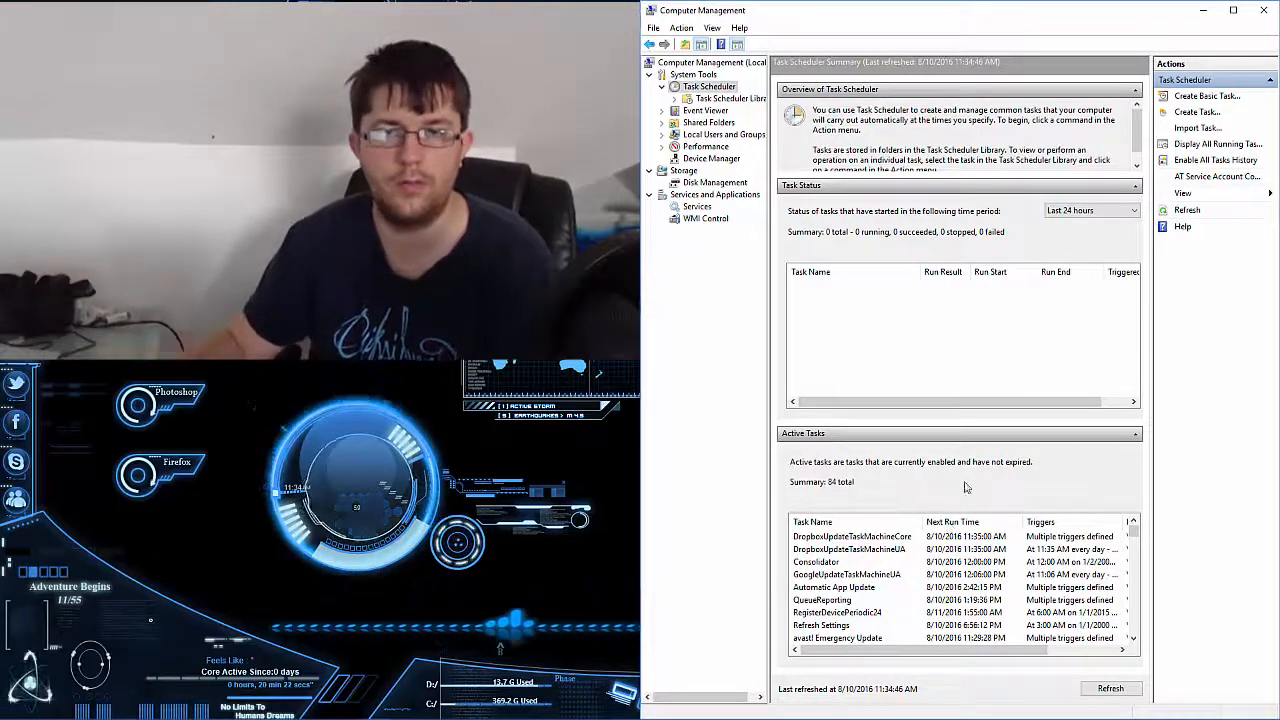
- View Event Viewer's Windows Logs > System, then Performance > Monitoring Tools > Performance Monitor
click(705, 110)
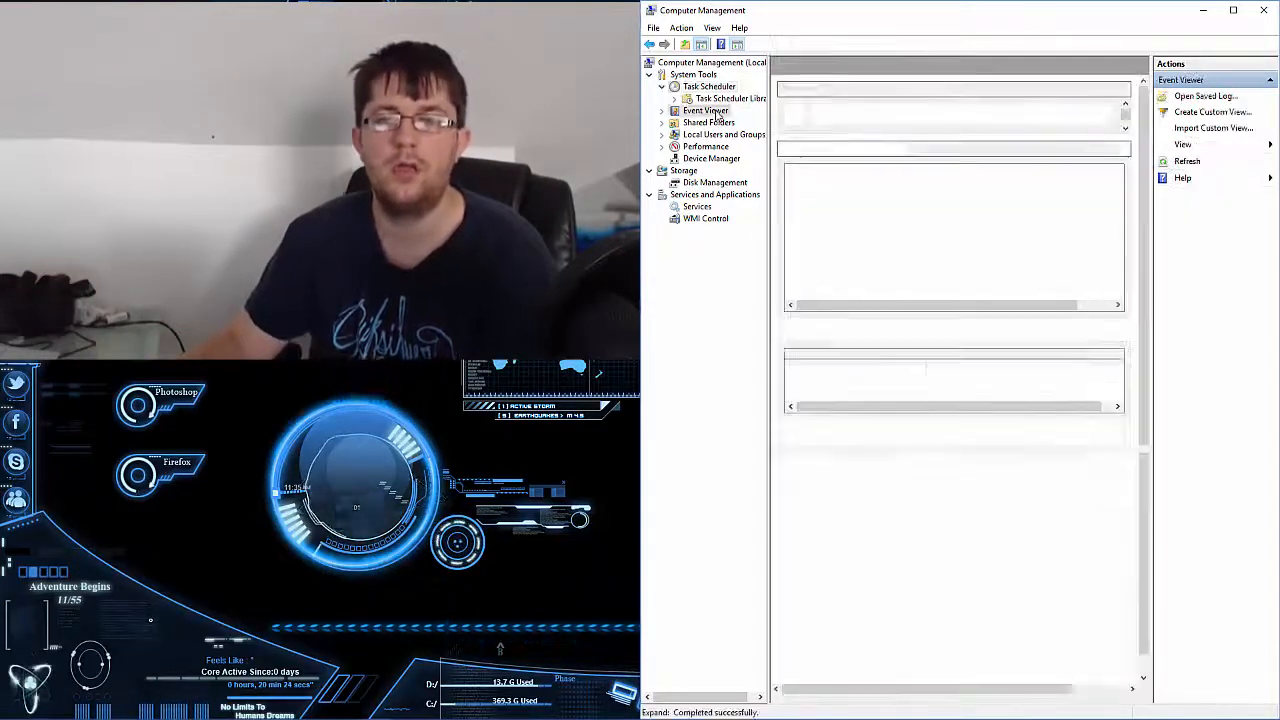
click(705, 110)
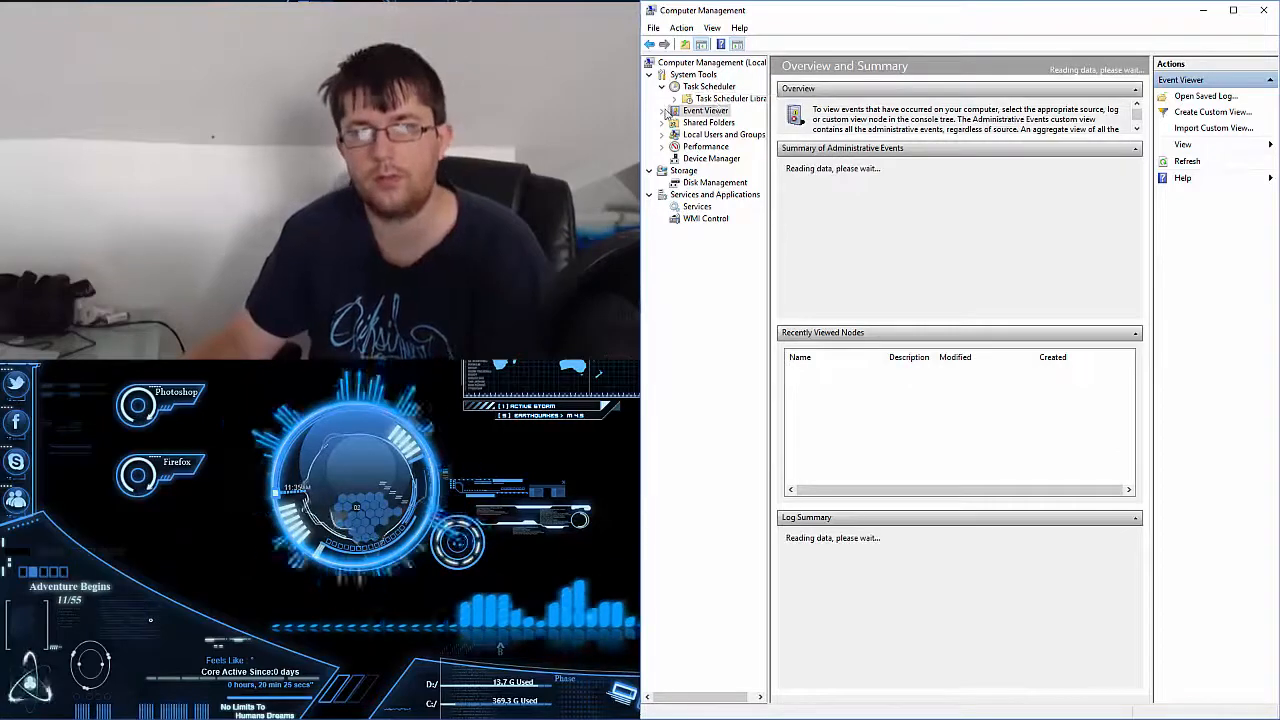
click(667, 110)
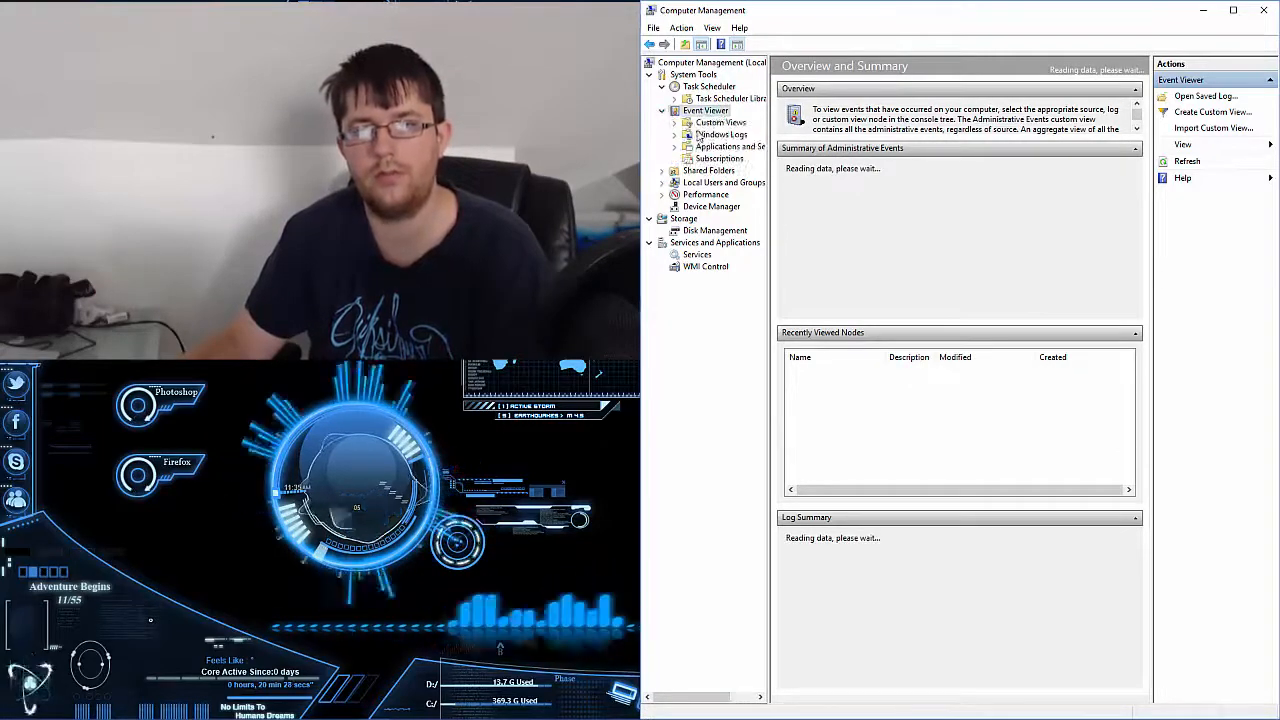
click(688, 134)
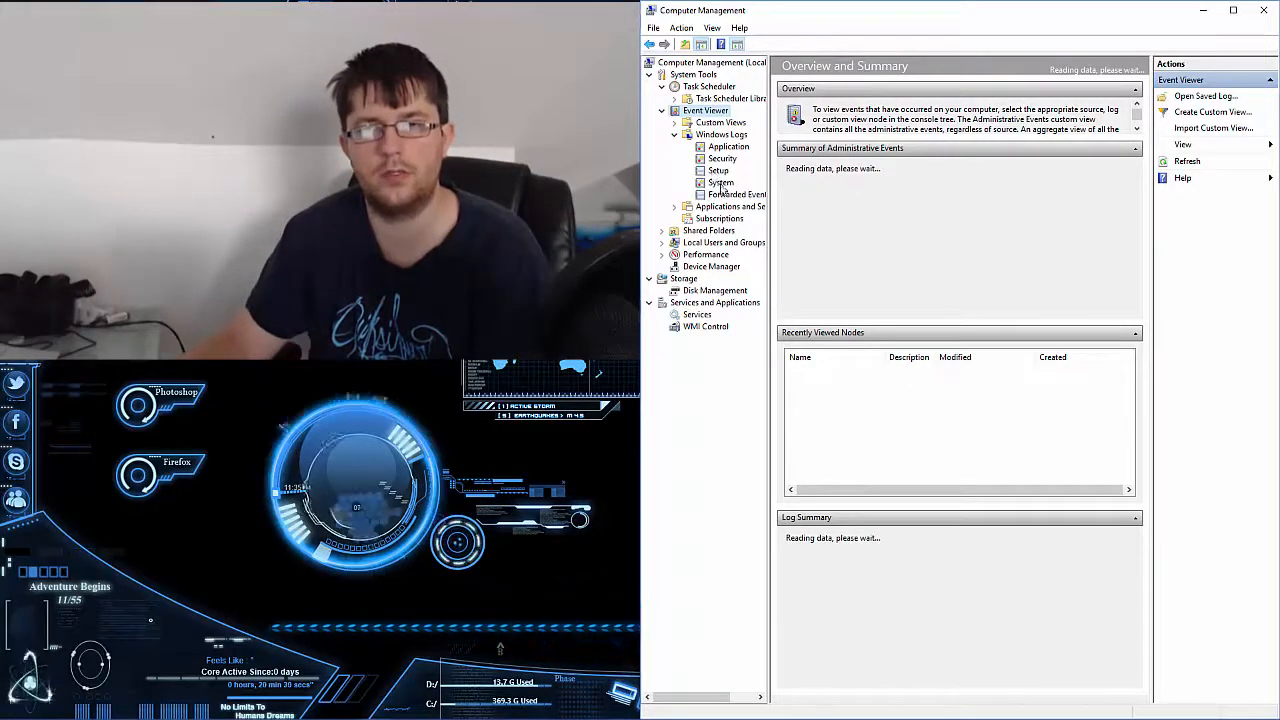
click(720, 182)
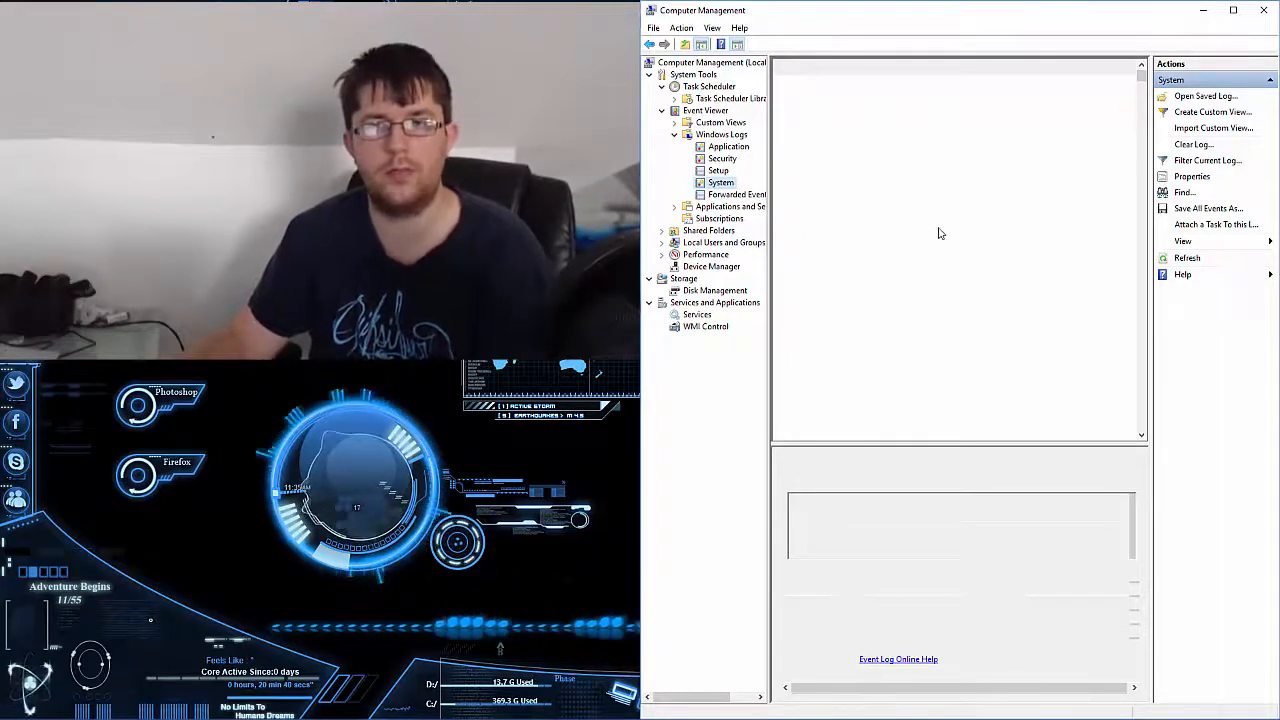
mouse_move(810, 157)
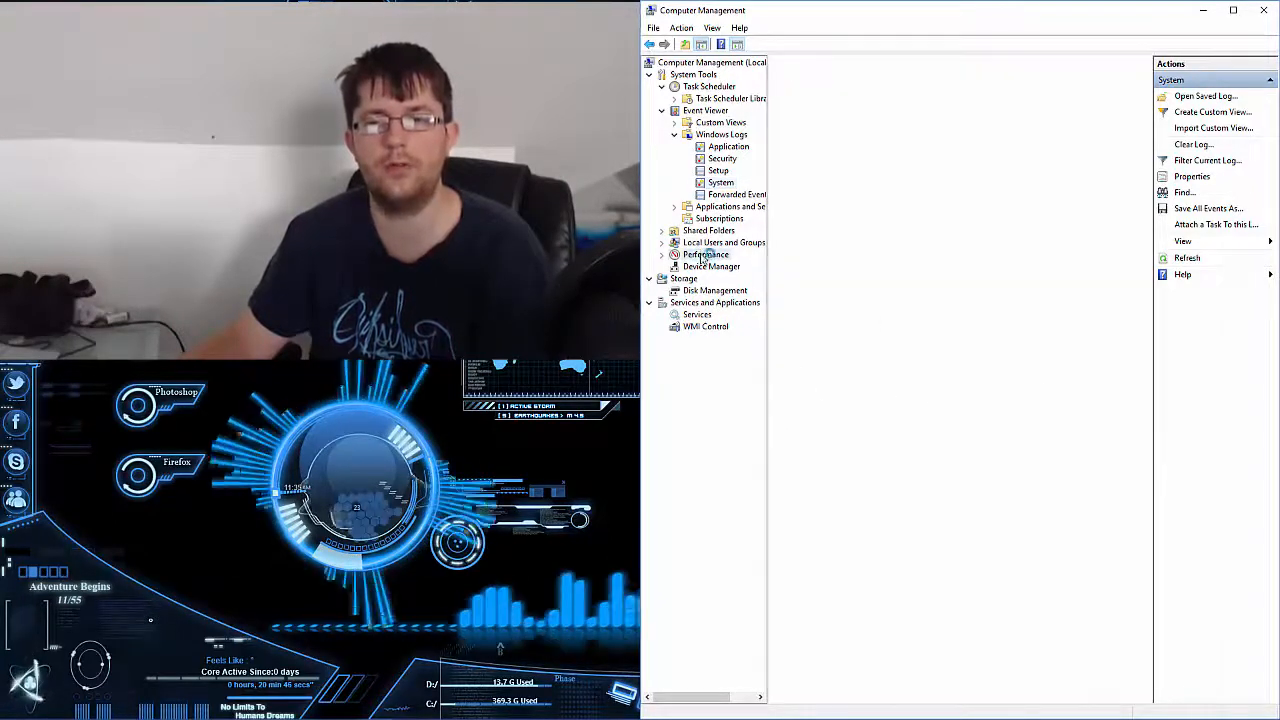
click(706, 254)
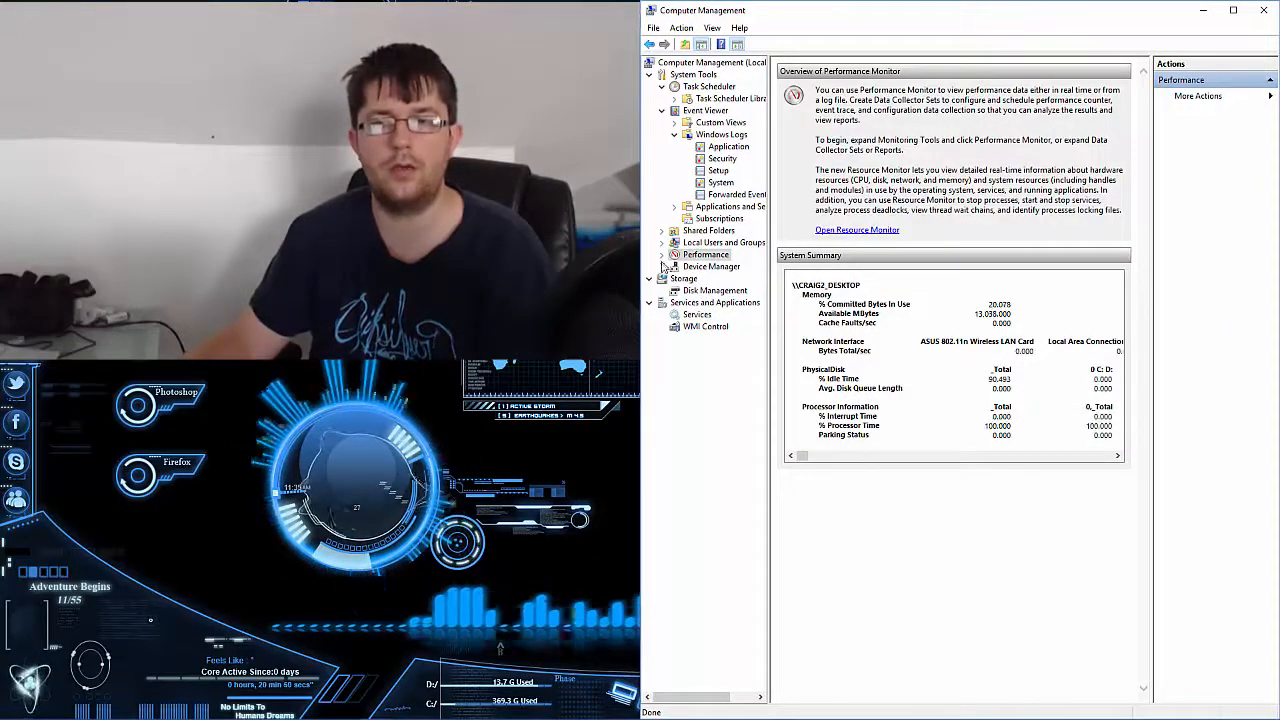
click(687, 267)
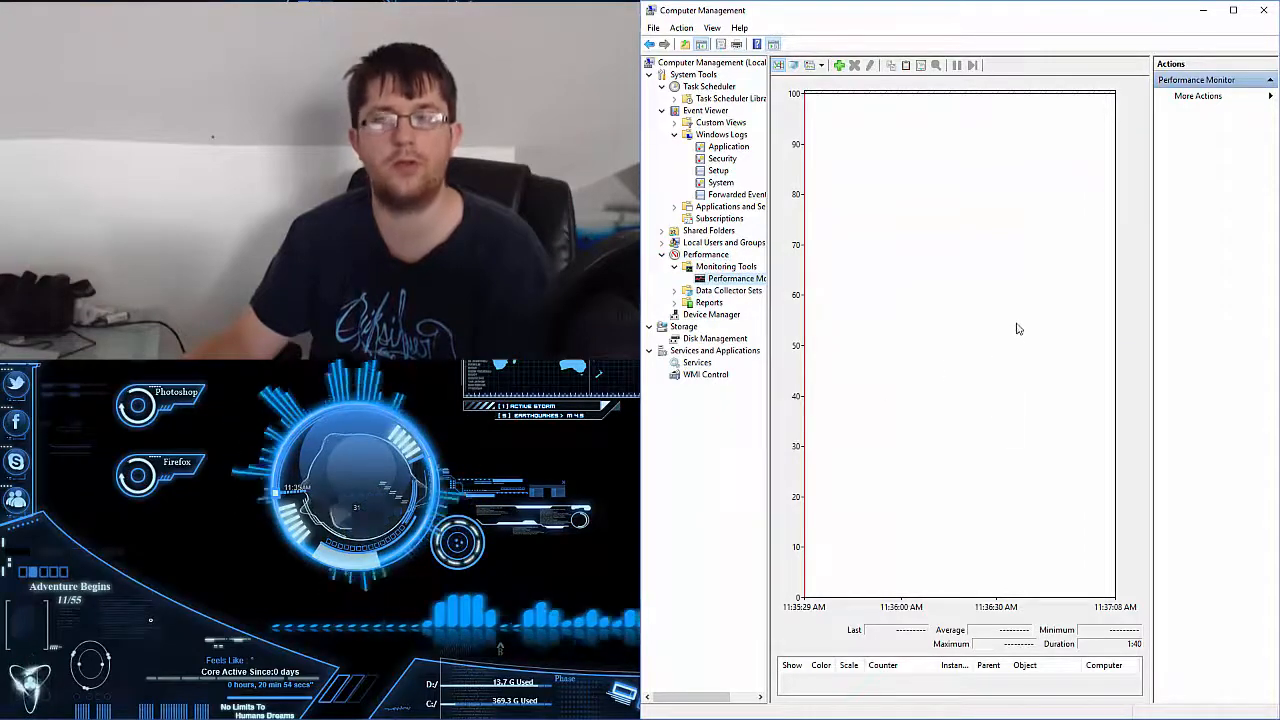
mouse_move(1006, 296)
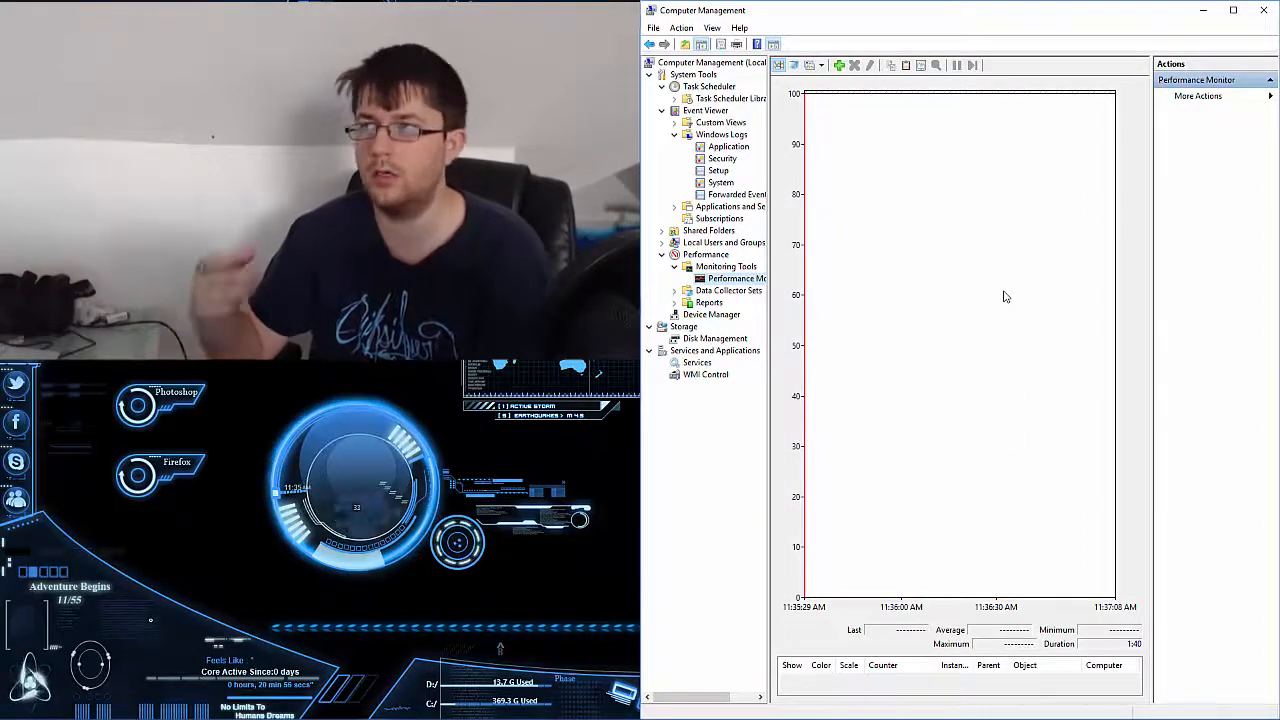